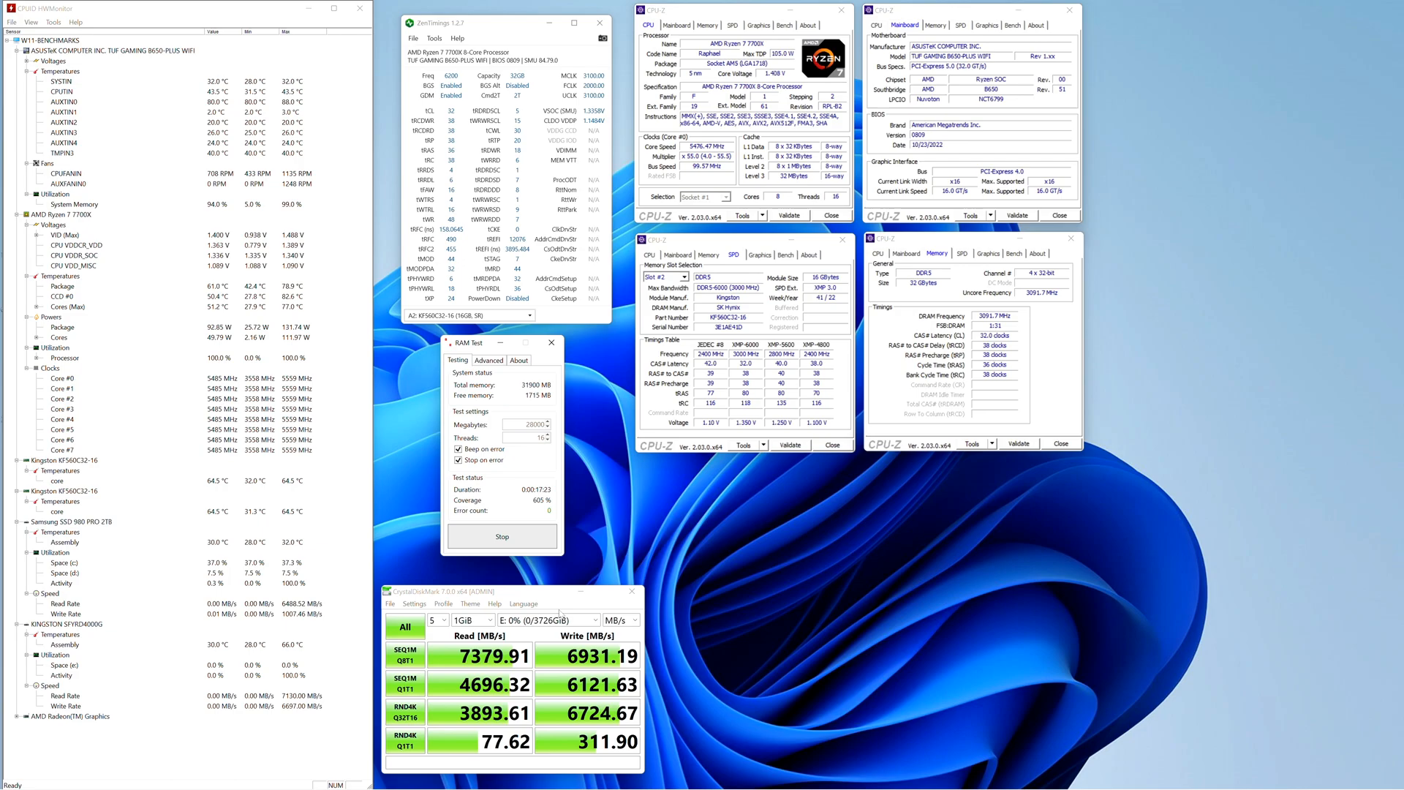
mouse_move(580, 587)
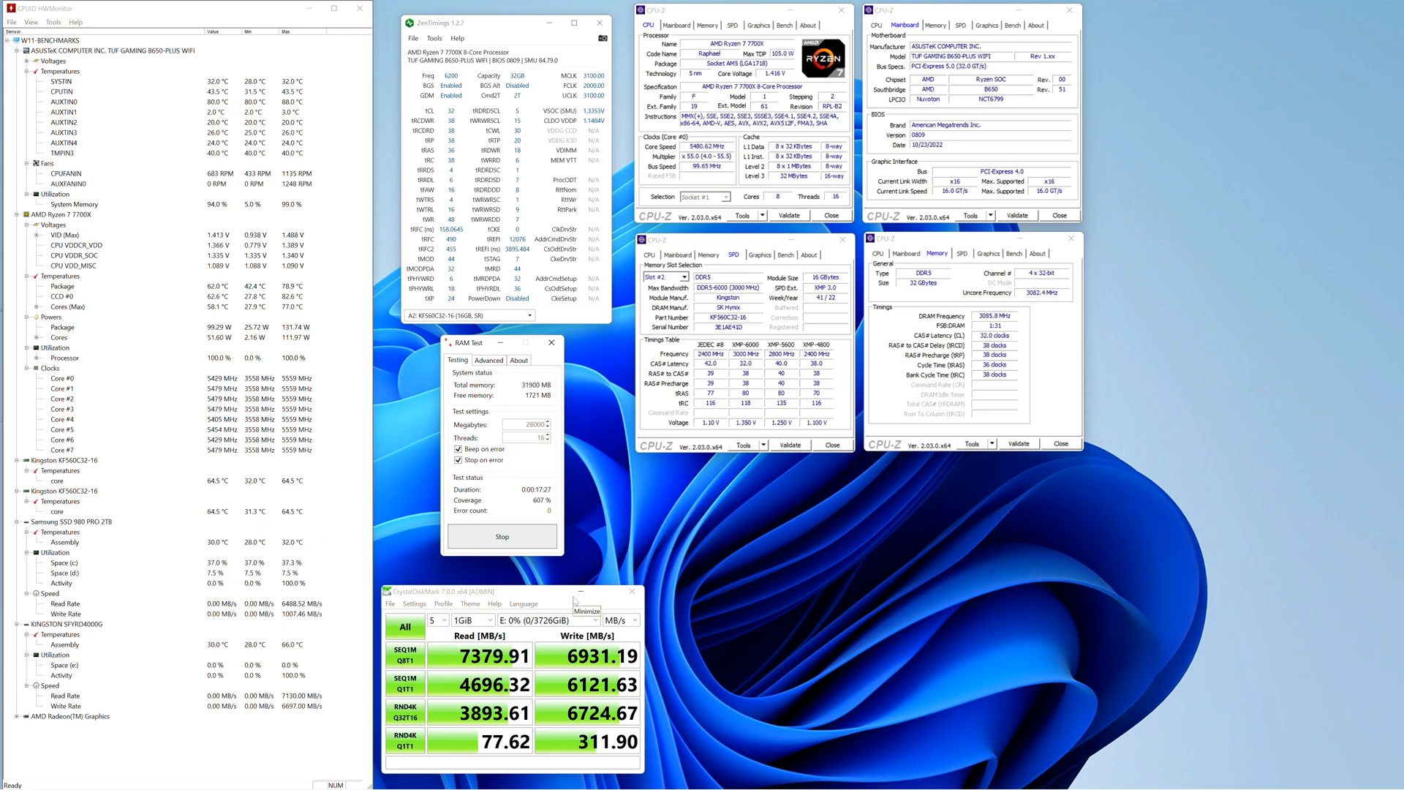
mouse_move(479, 682)
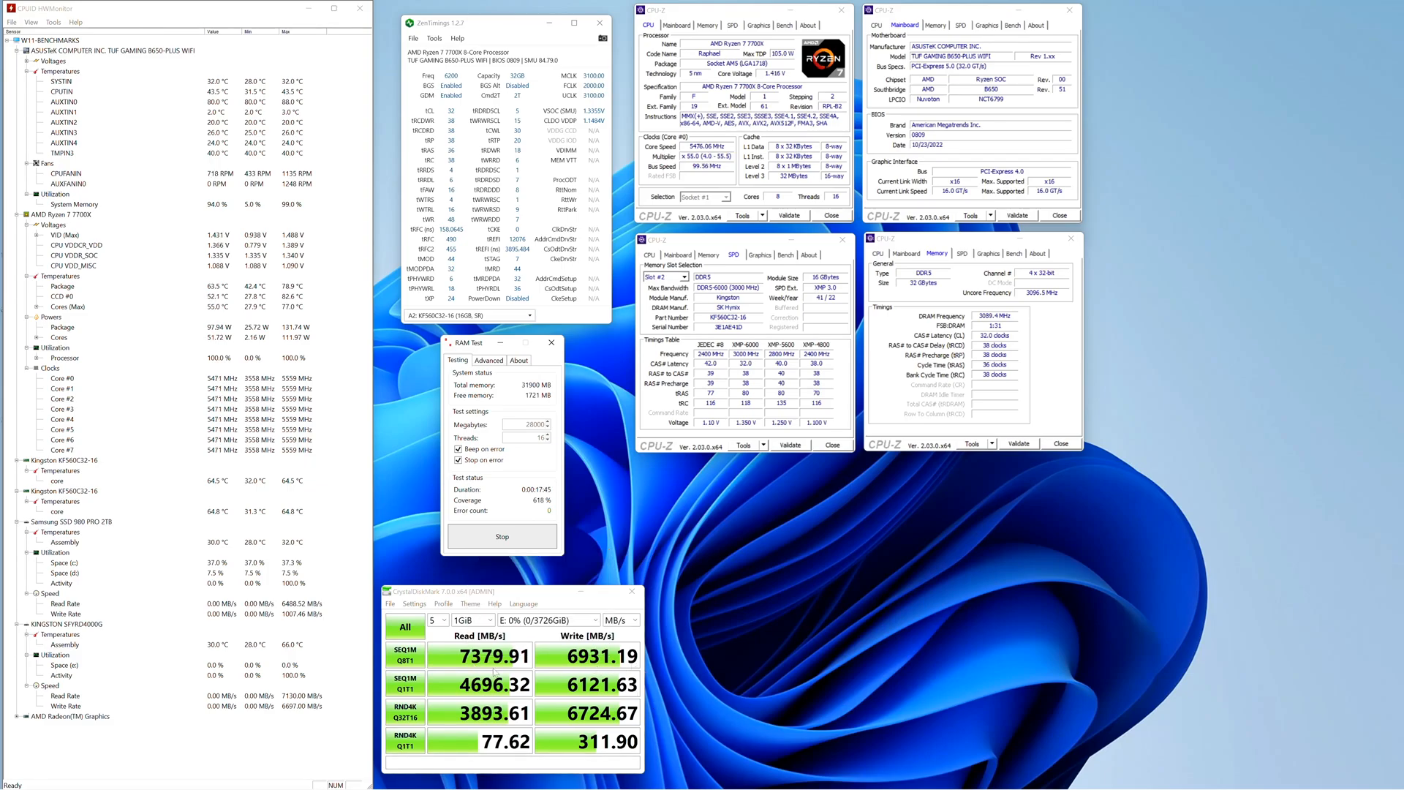
mouse_move(707, 538)
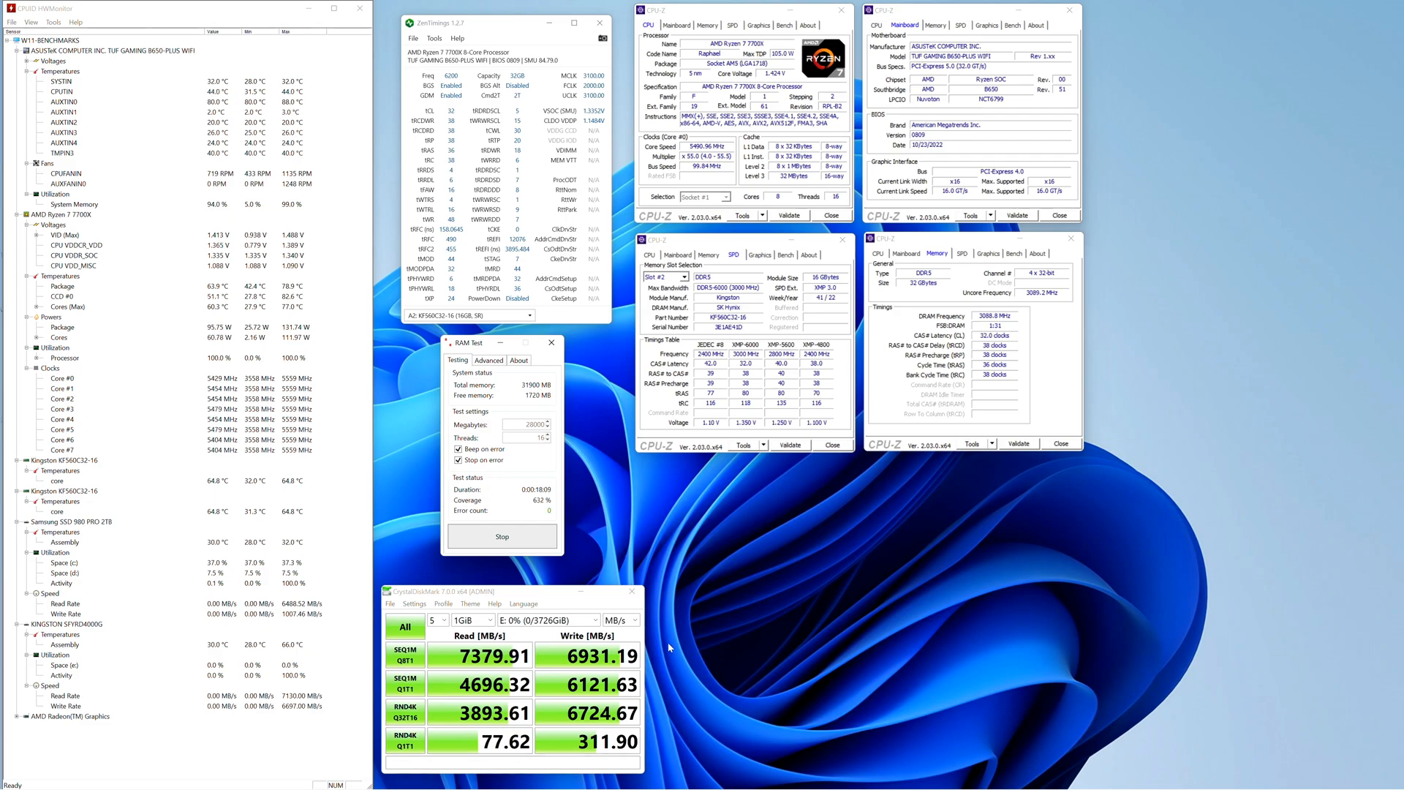
mouse_move(659, 571)
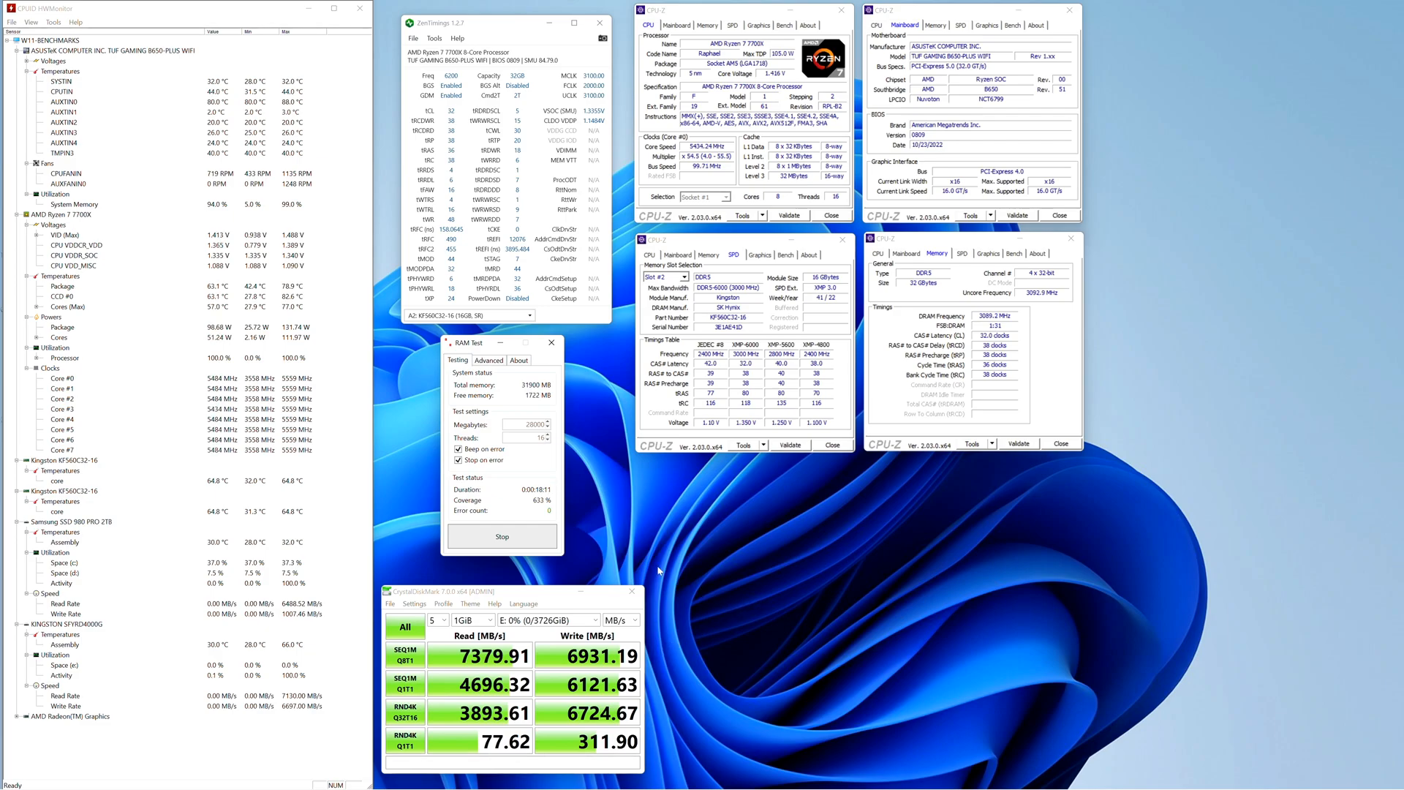